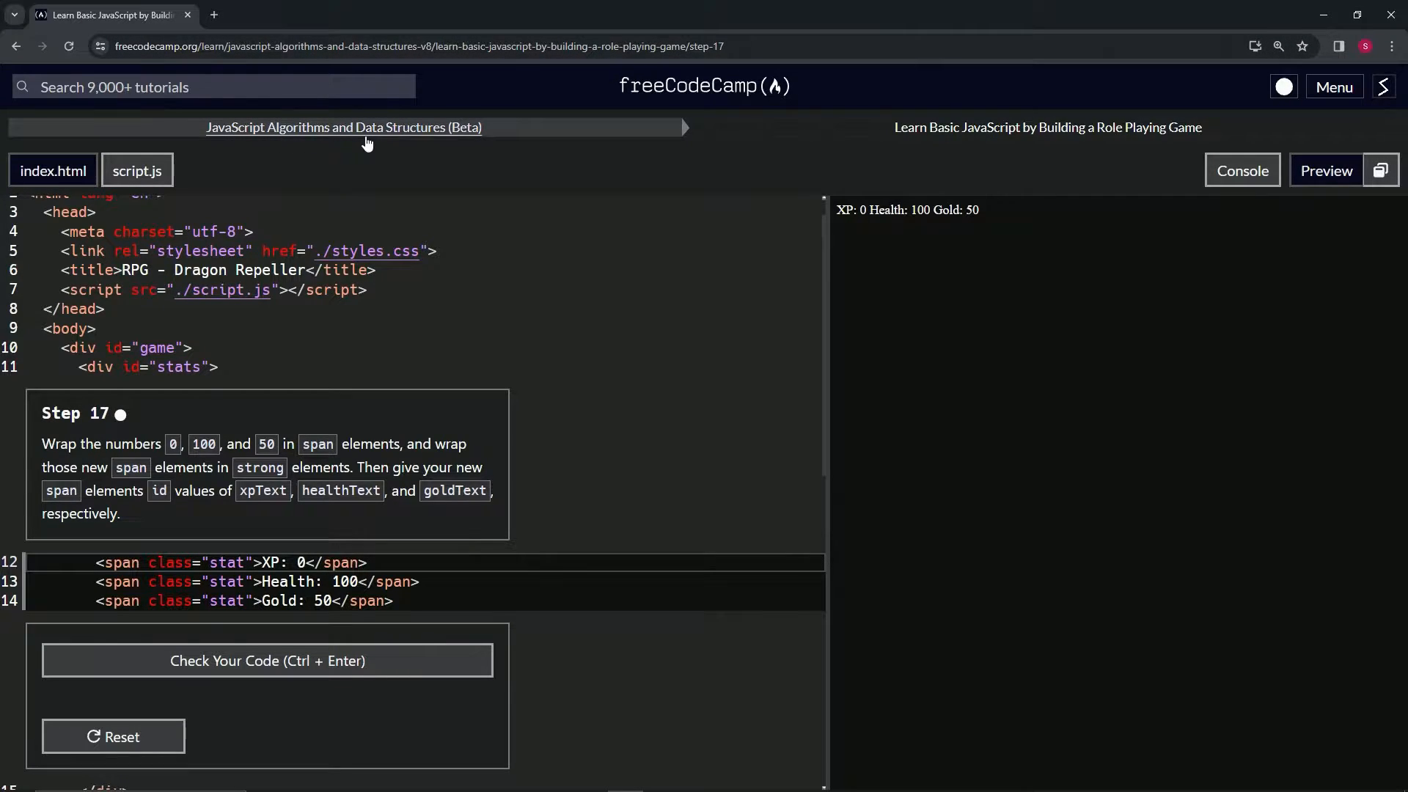
pyautogui.moveTo(1047, 127)
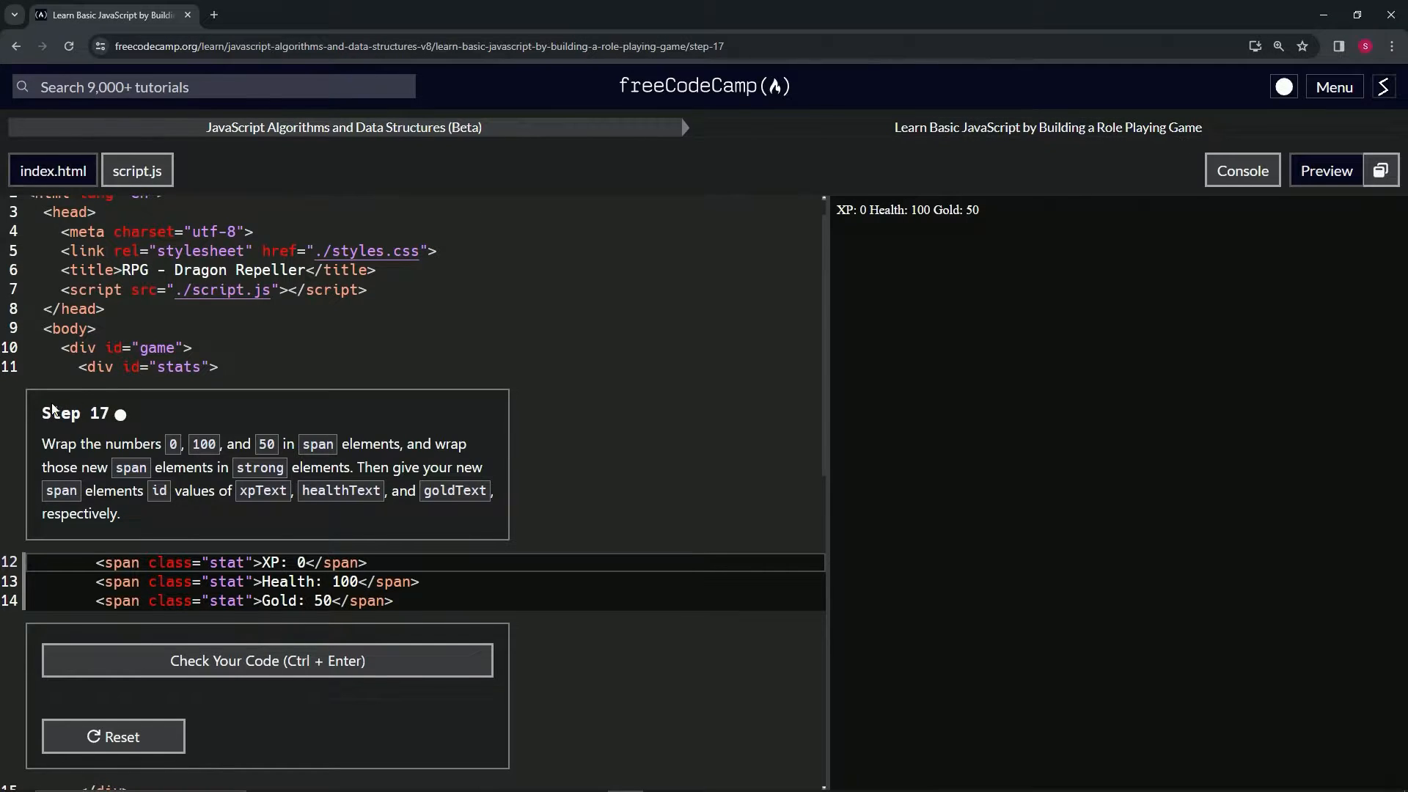
pyautogui.moveTo(149, 409)
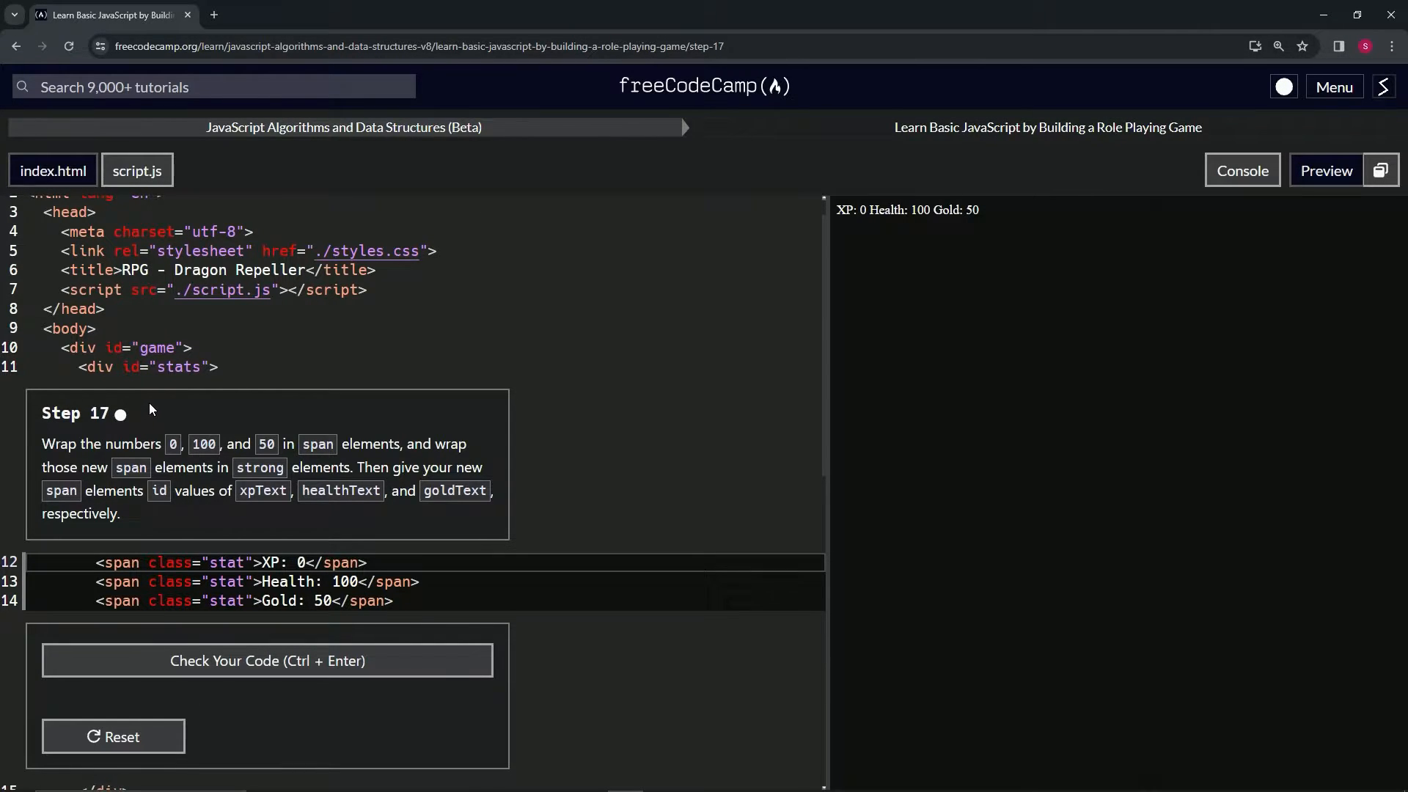
pyautogui.moveTo(137, 450)
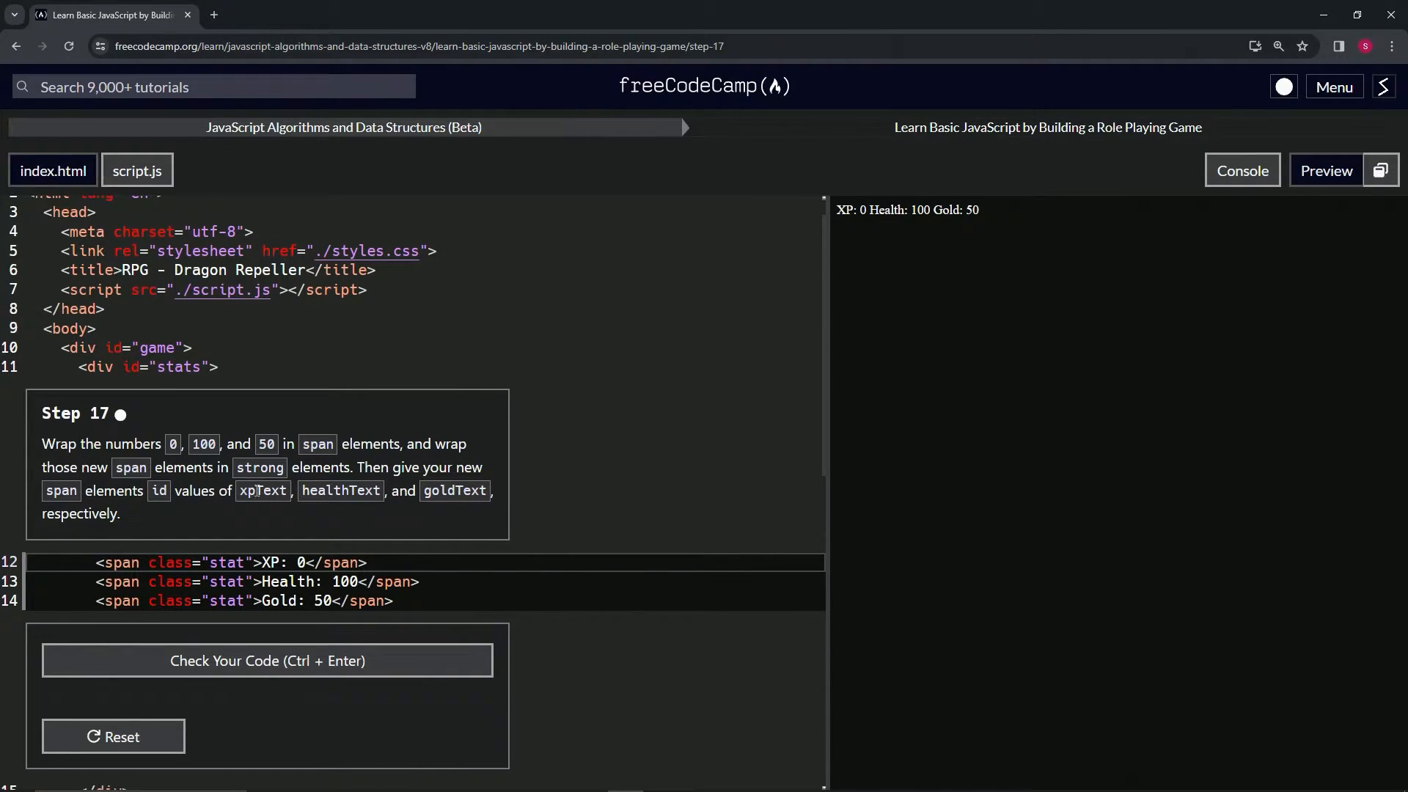
pyautogui.moveTo(434, 485)
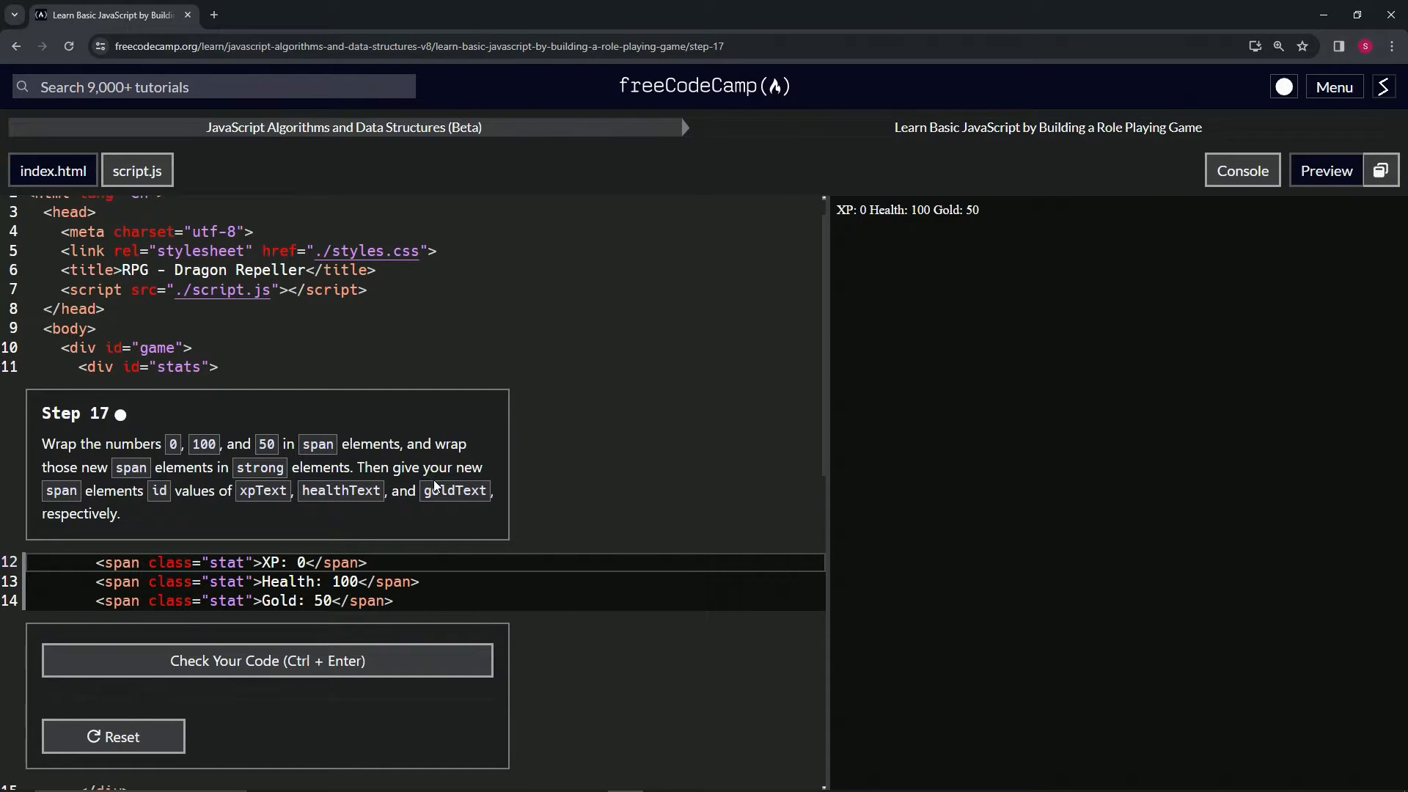
pyautogui.moveTo(149, 512)
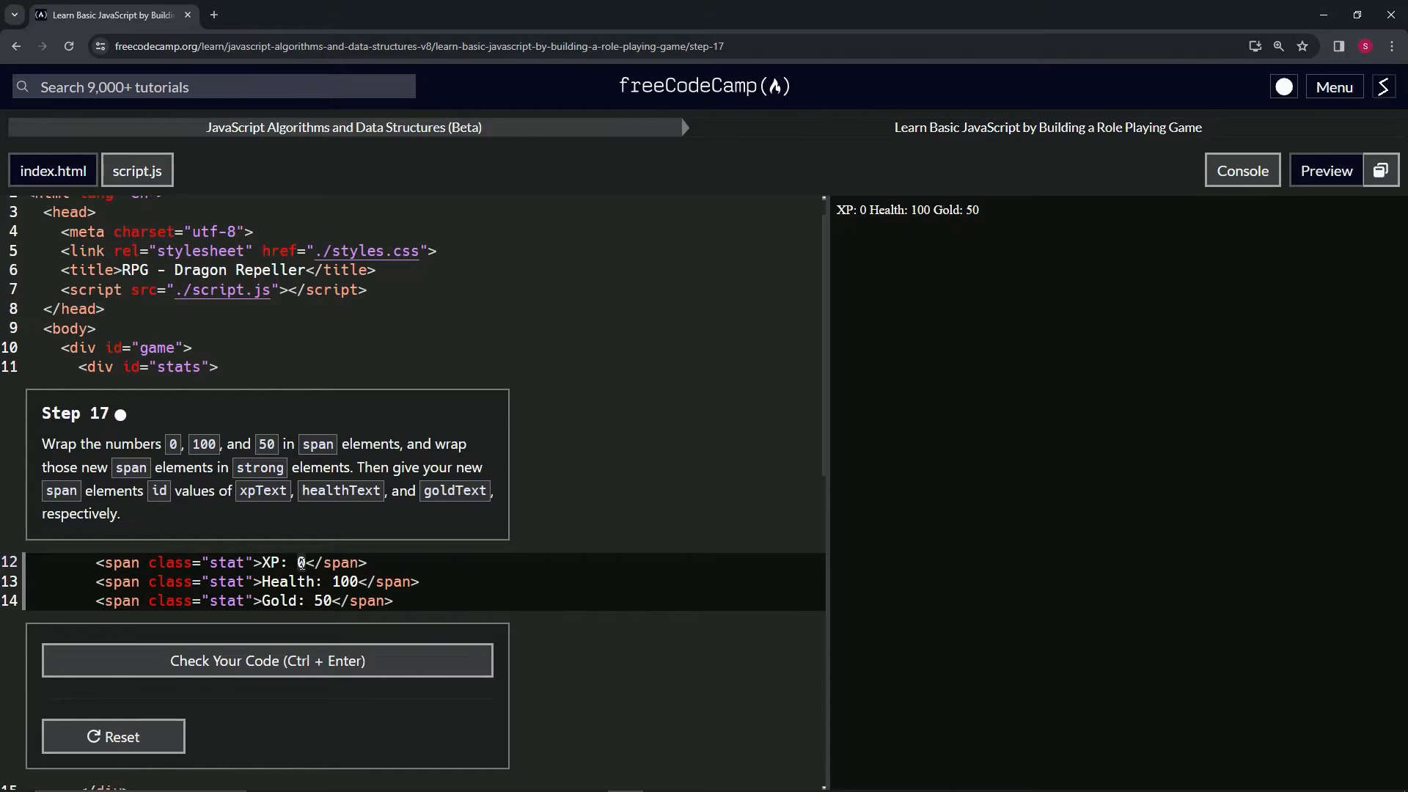
# Step: Replace the XP 0 on line 12 with <span id="Text"></span>
pyautogui.click(298, 562)
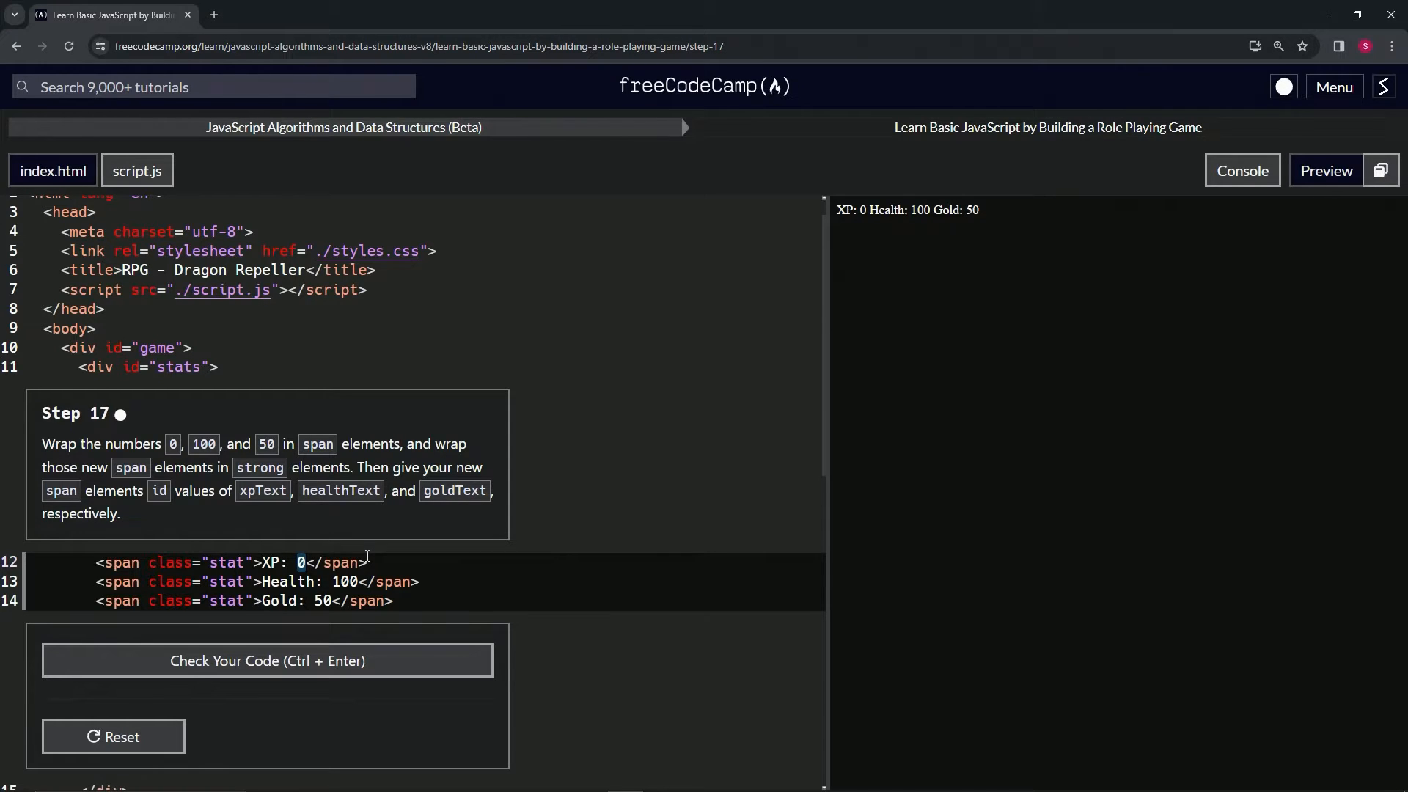
pyautogui.write('<0>')
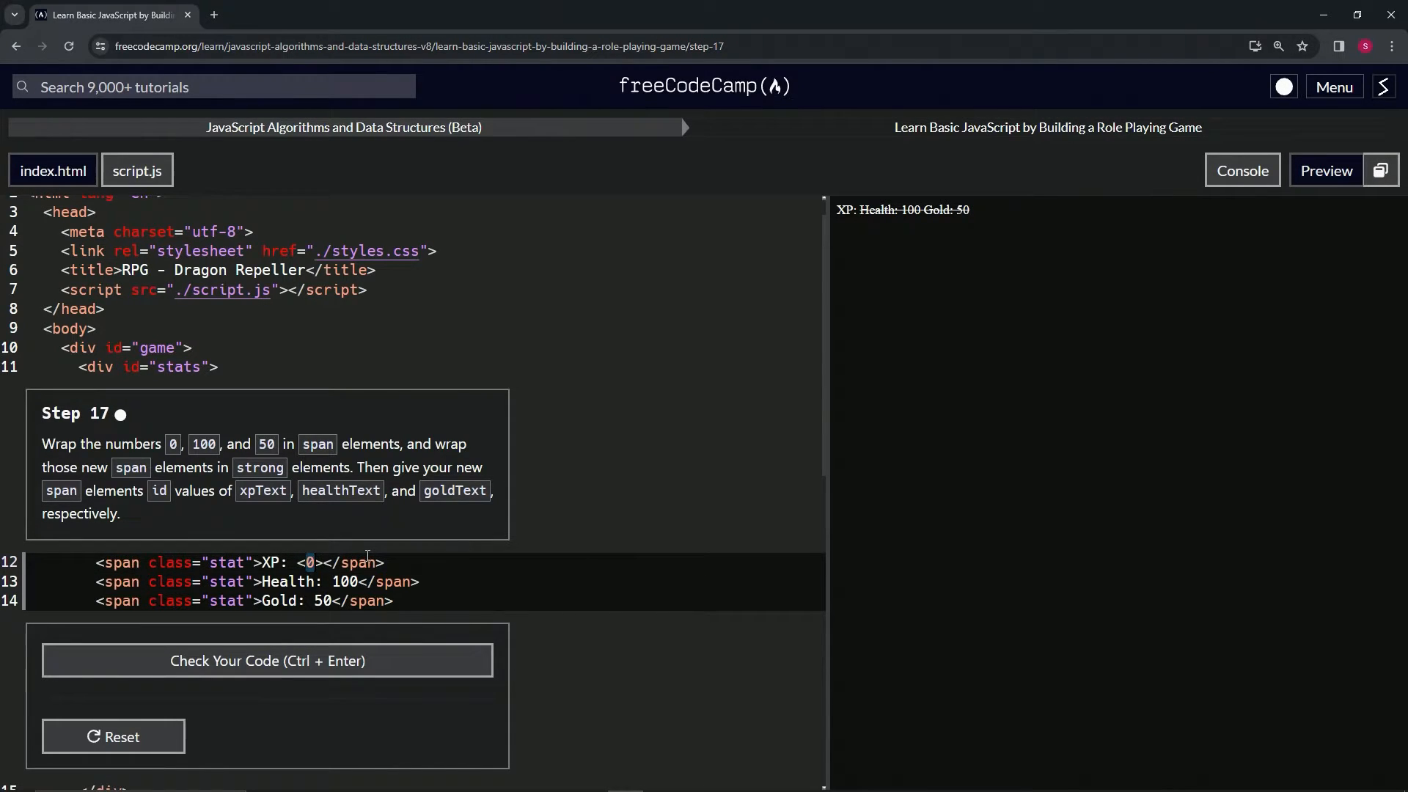
pyautogui.press('Backspace')
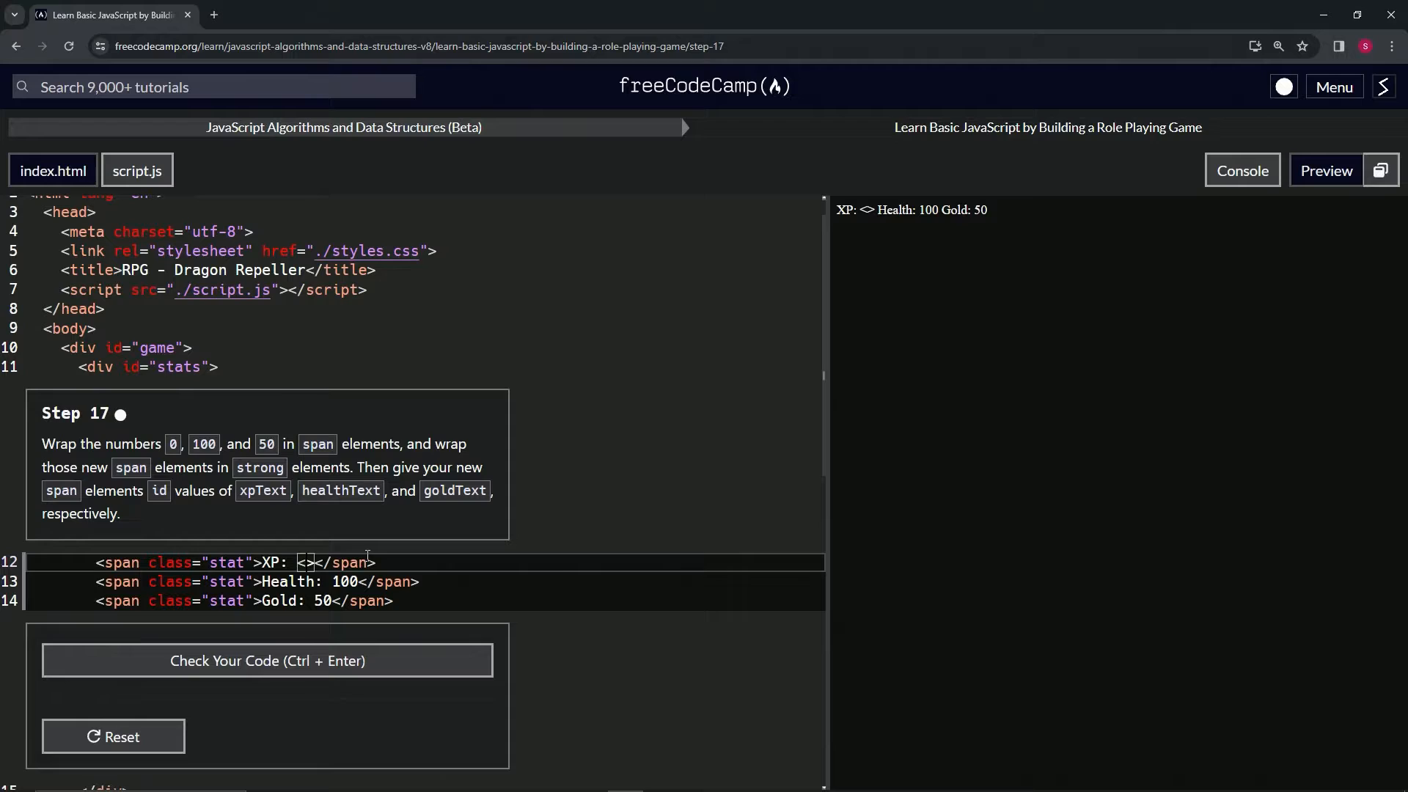
pyautogui.write('span')
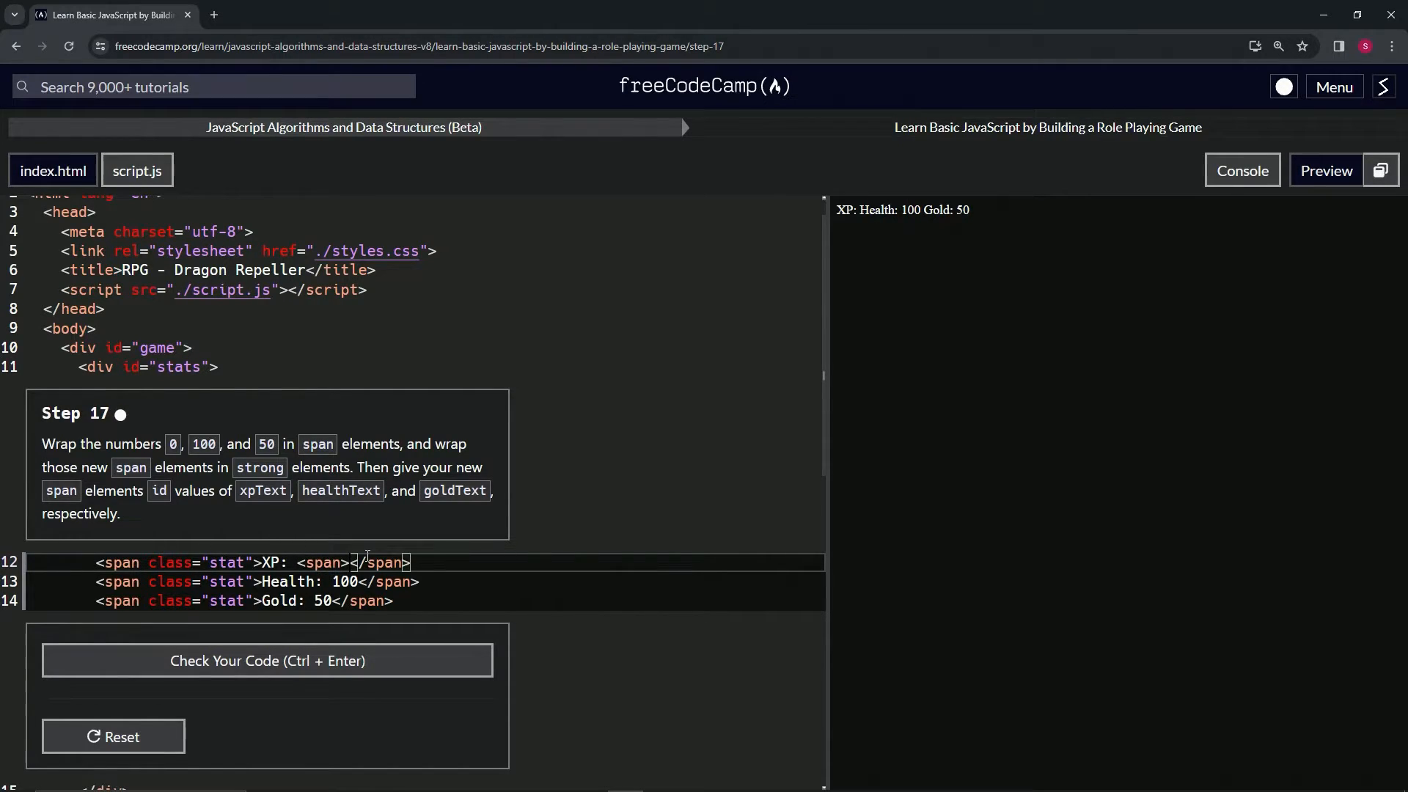
pyautogui.write('</span')
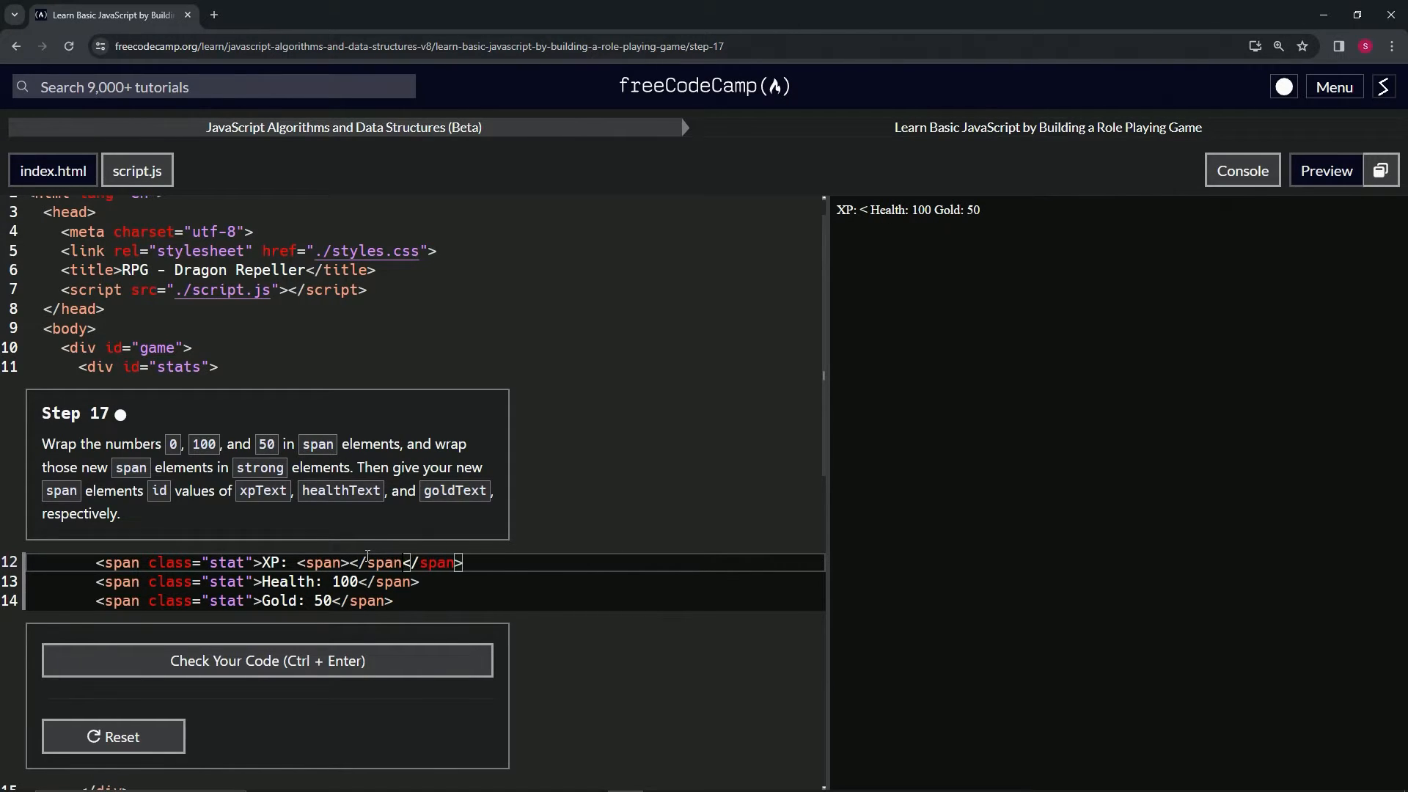
pyautogui.write('</span>')
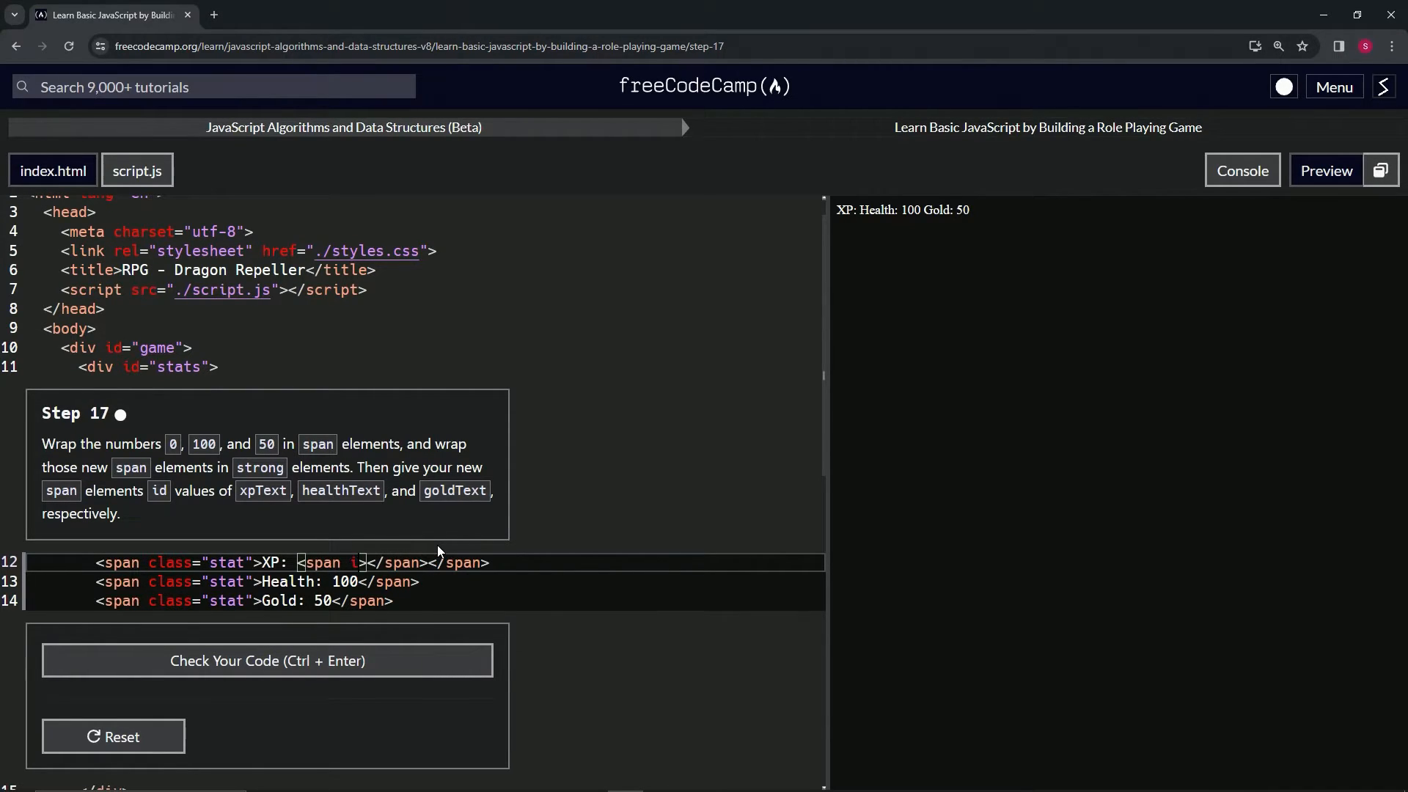
pyautogui.write('cl')
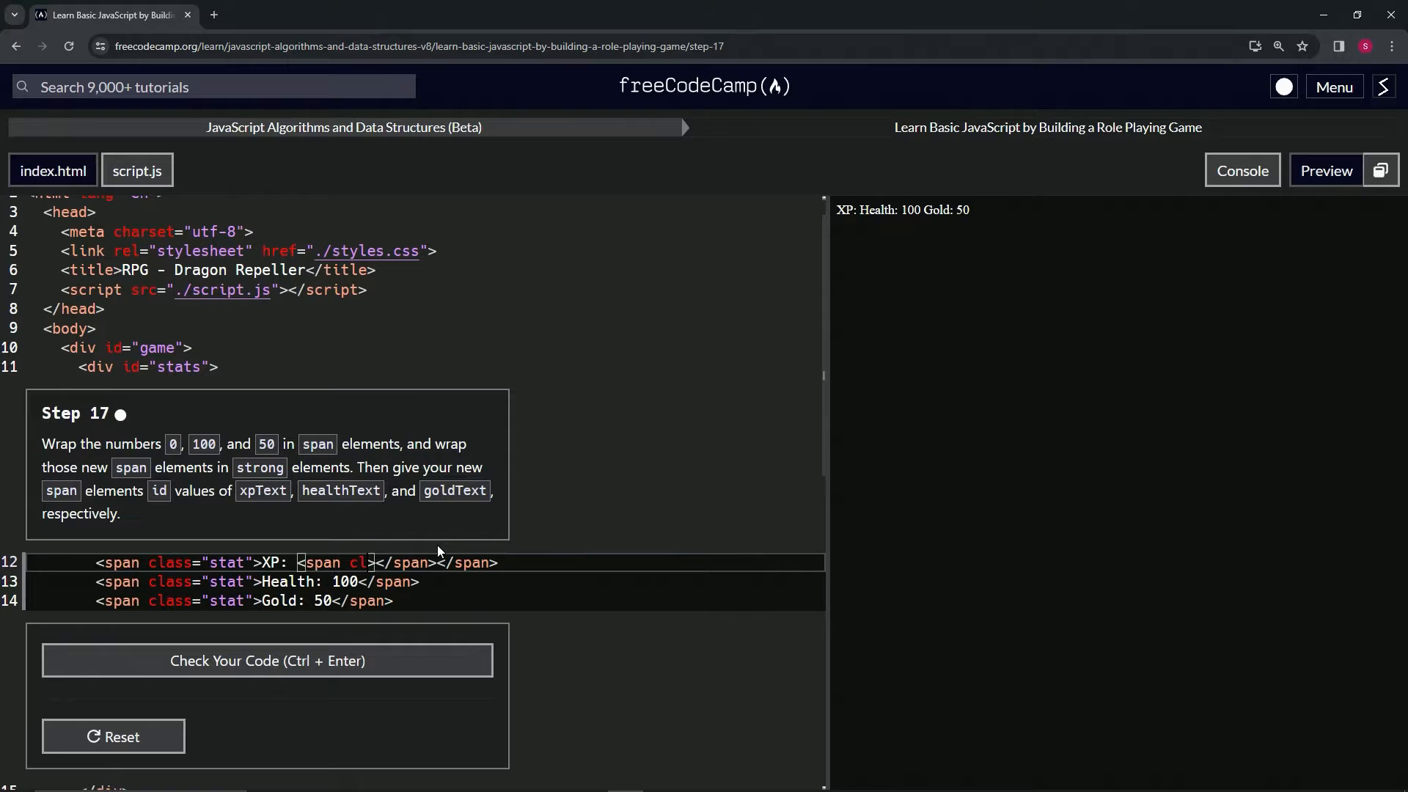
pyautogui.write('id')
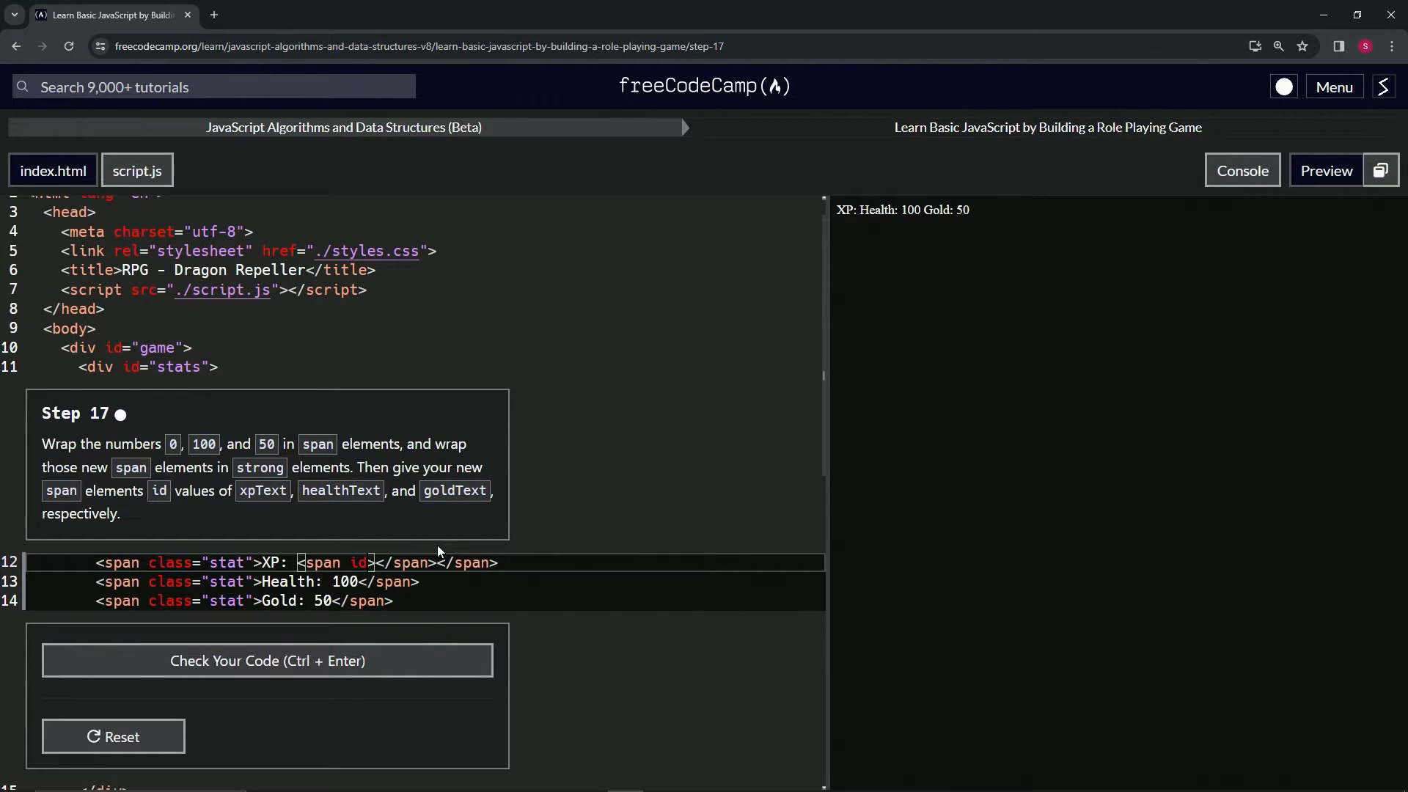
pyautogui.write('="="')
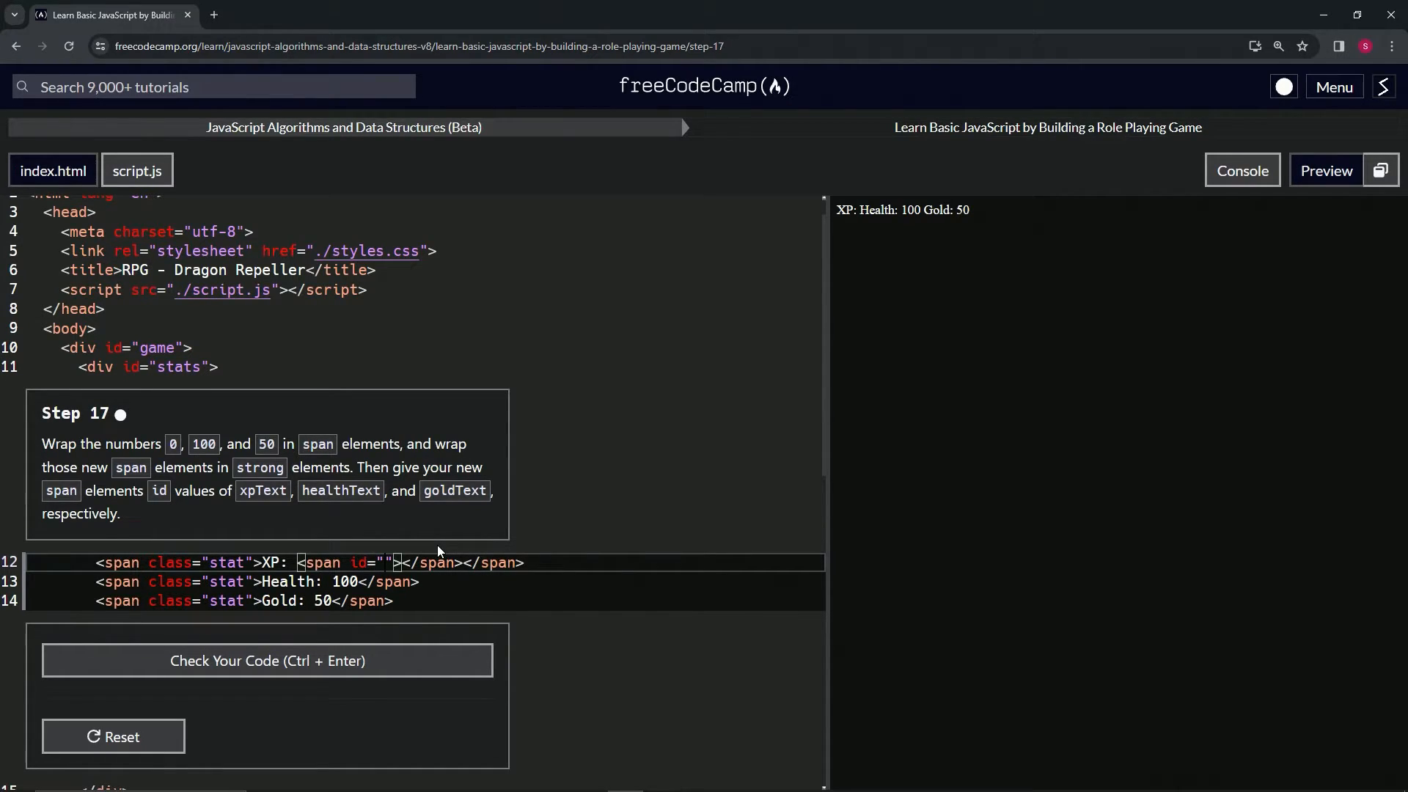
pyautogui.write('Text')
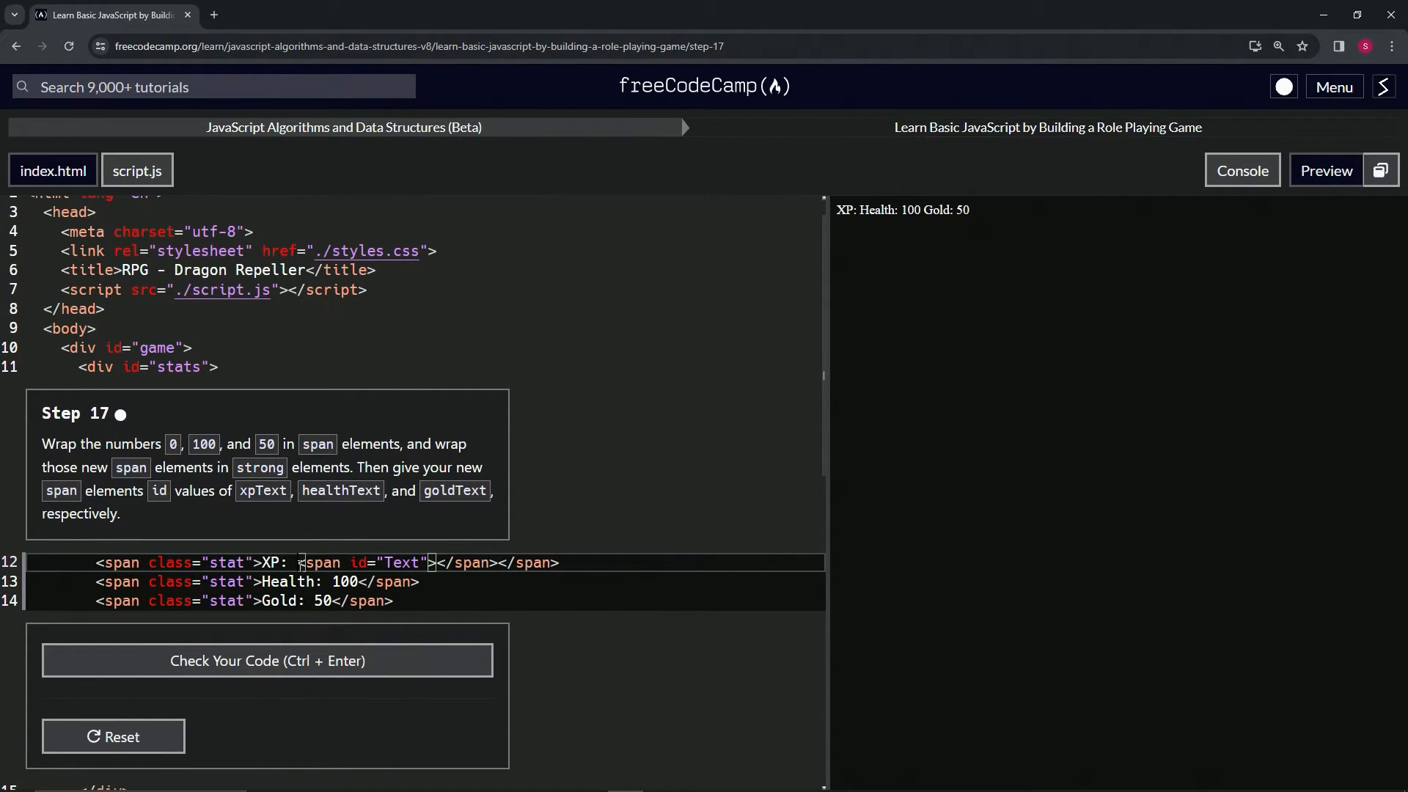
# Step: Wrap the Text span in <strong></strong> and restore the 0 inside the span
pyautogui.write('strong></strong>')
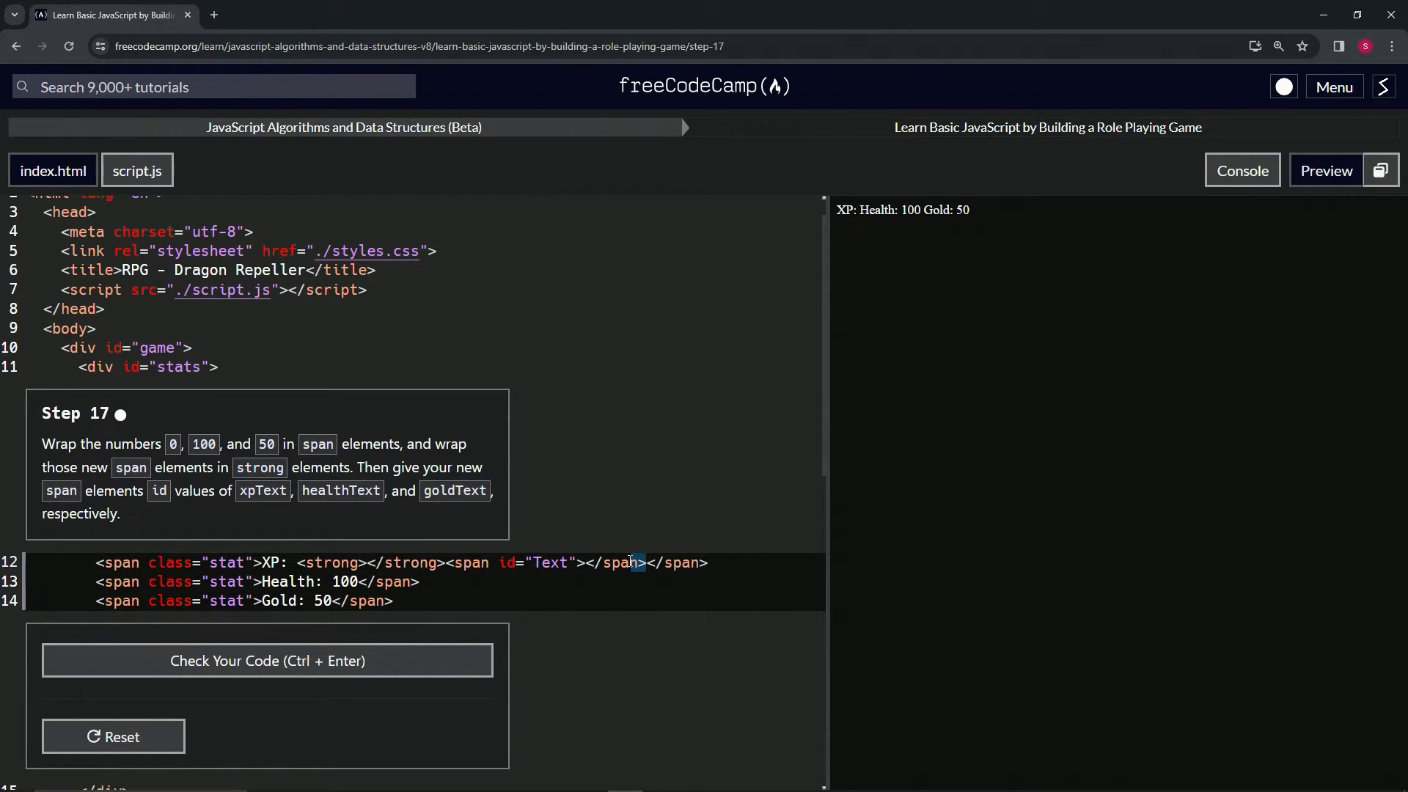
pyautogui.moveTo(641, 562); pyautogui.dragTo(447, 561)
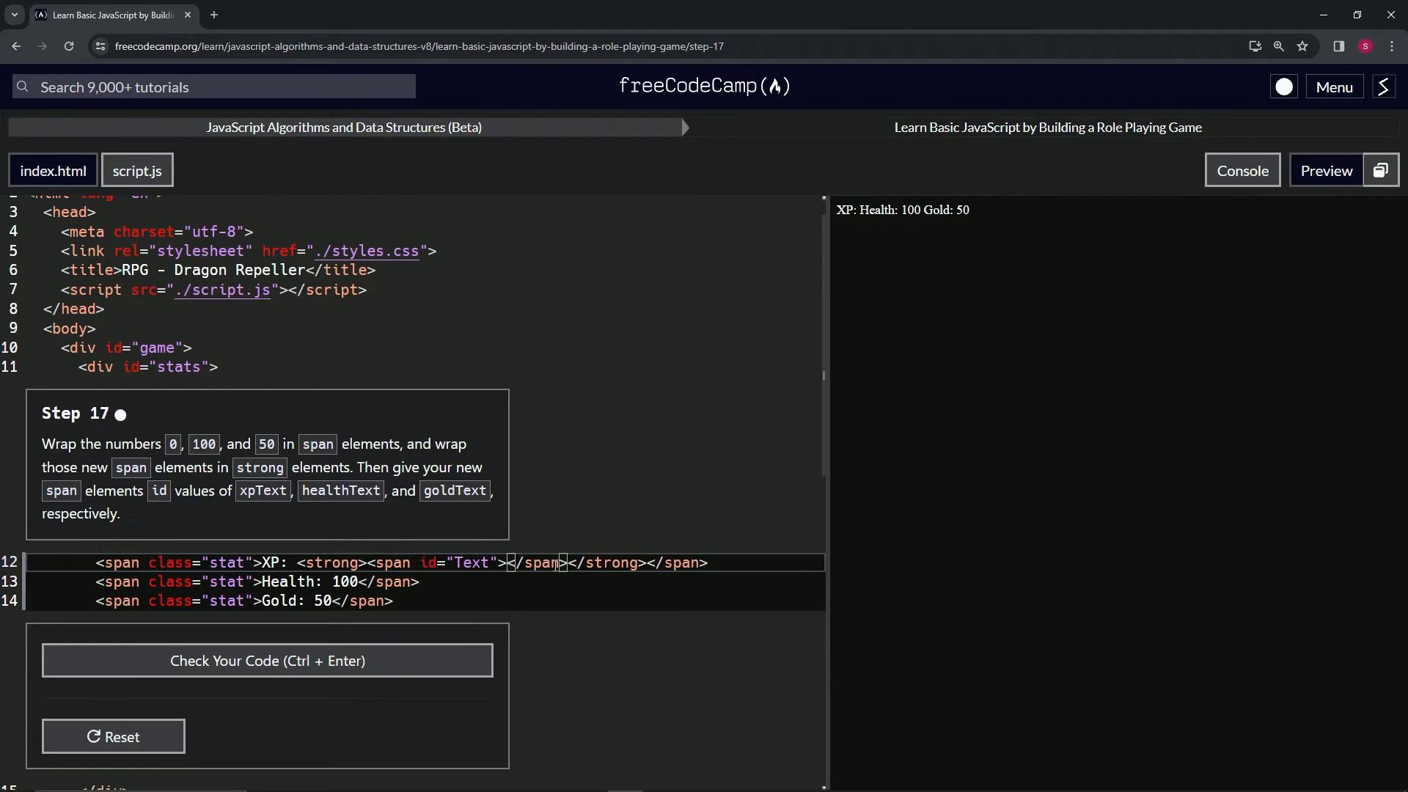
pyautogui.write('0')
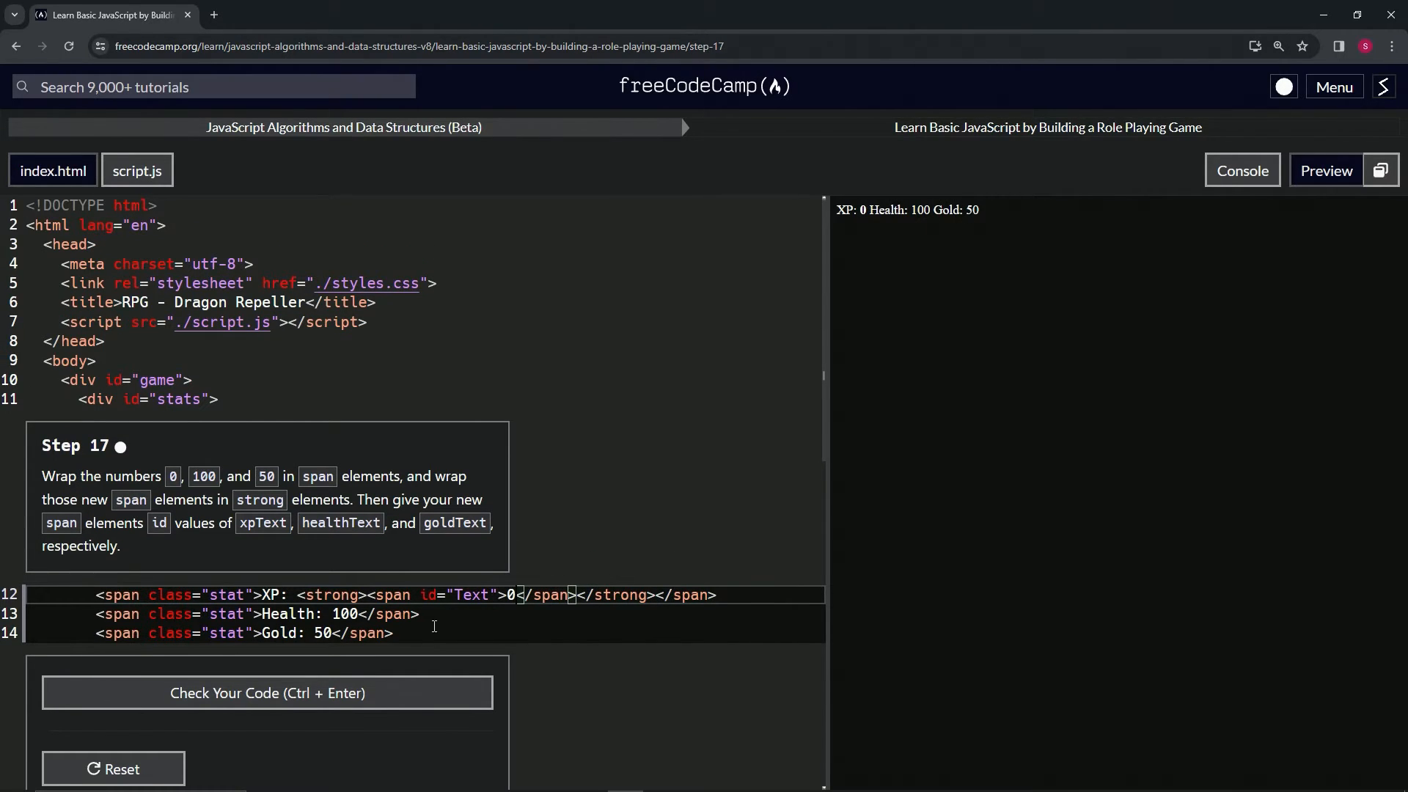
pyautogui.moveTo(657, 593)
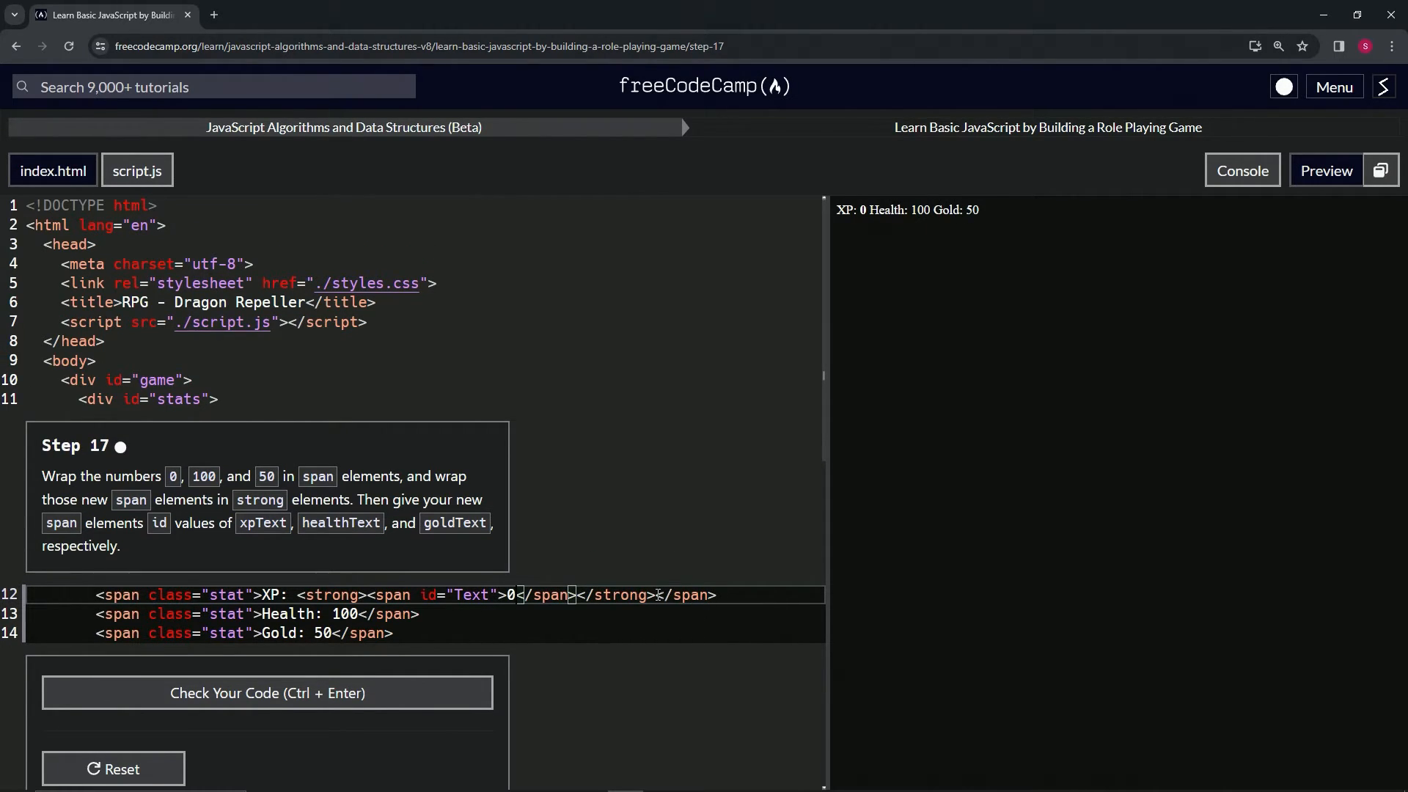
# Step: Wrap Health 100 and Gold 50 in strong>span and set ids xpText, healthText, goldText
pyautogui.doubleClick(617, 594)
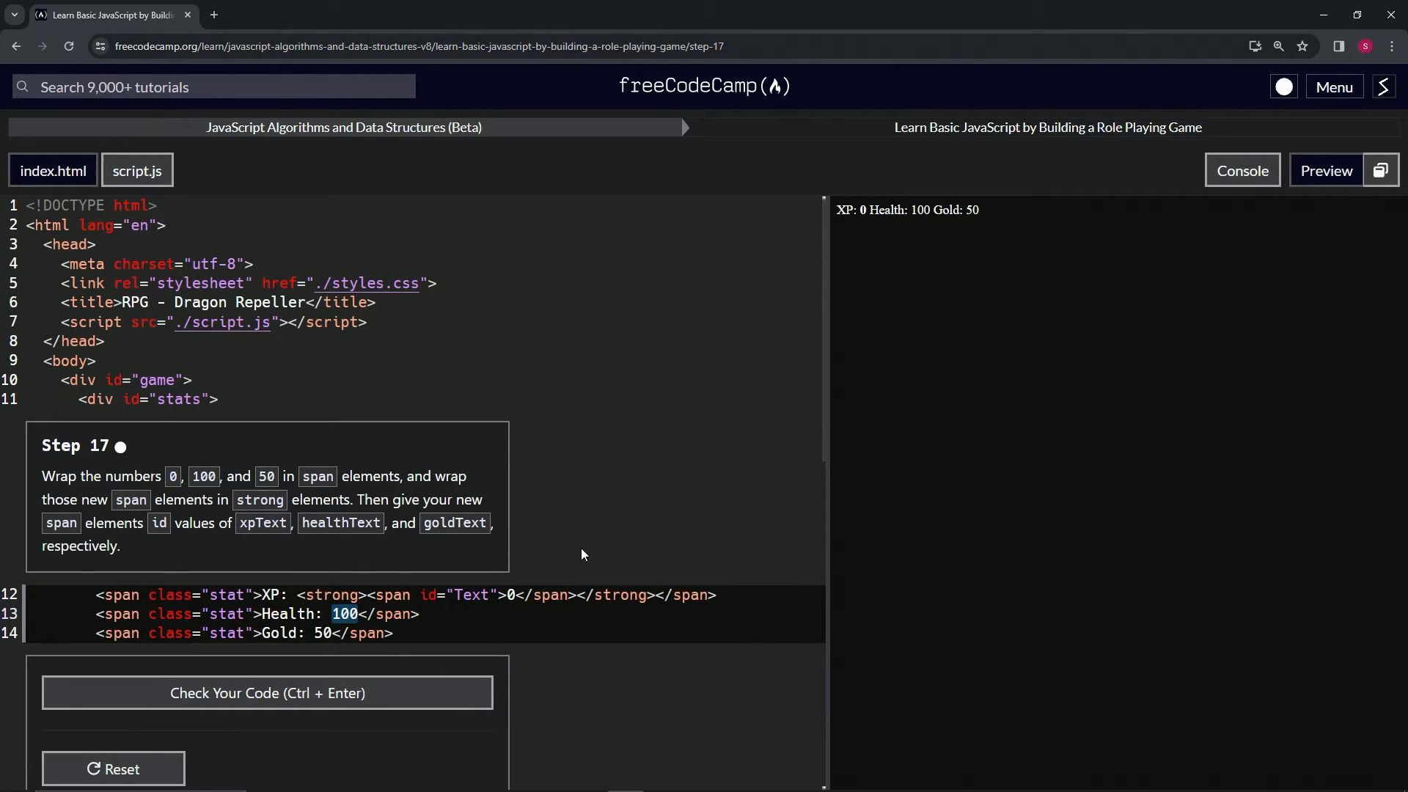
pyautogui.write('<strong><span id="Text">0</span></strong></span>')
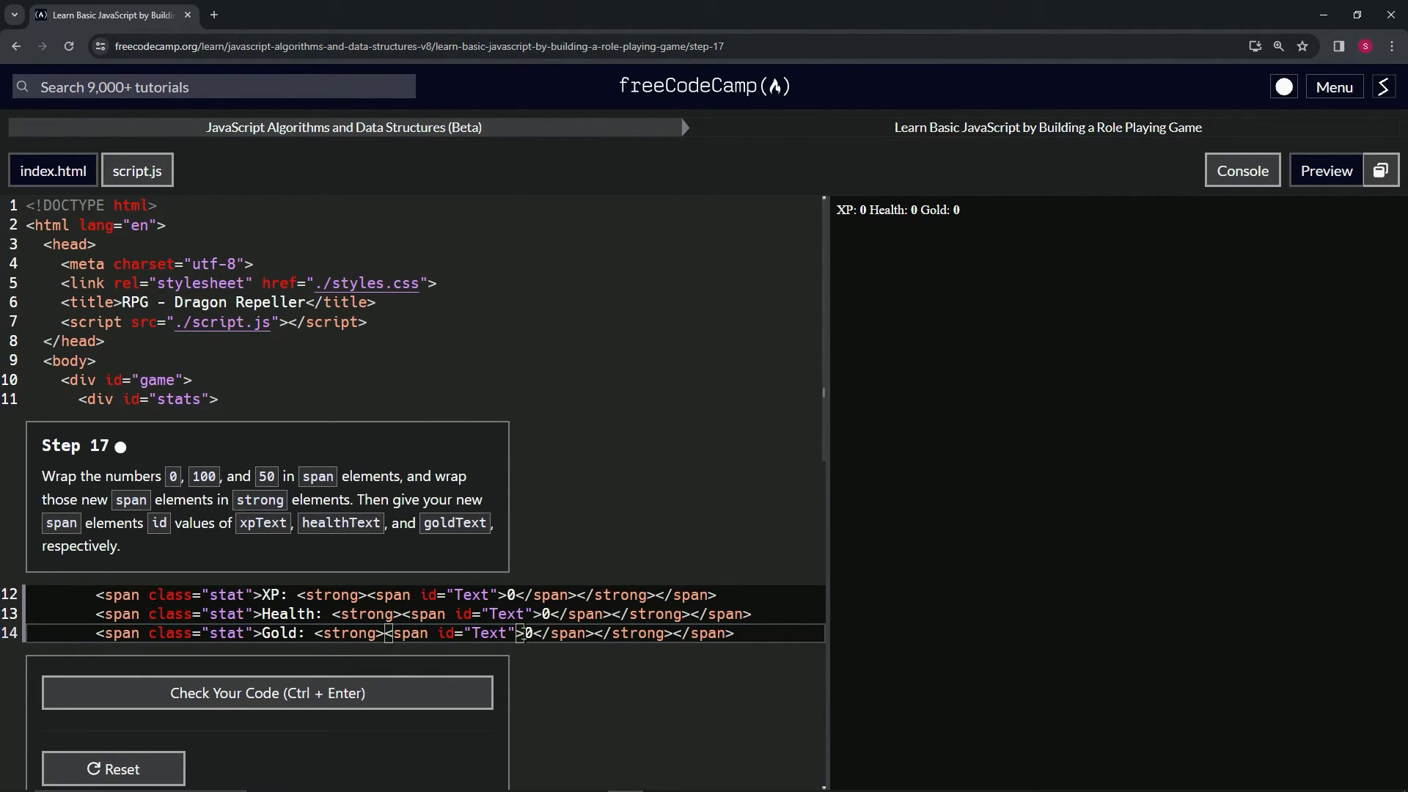
pyautogui.write('50')
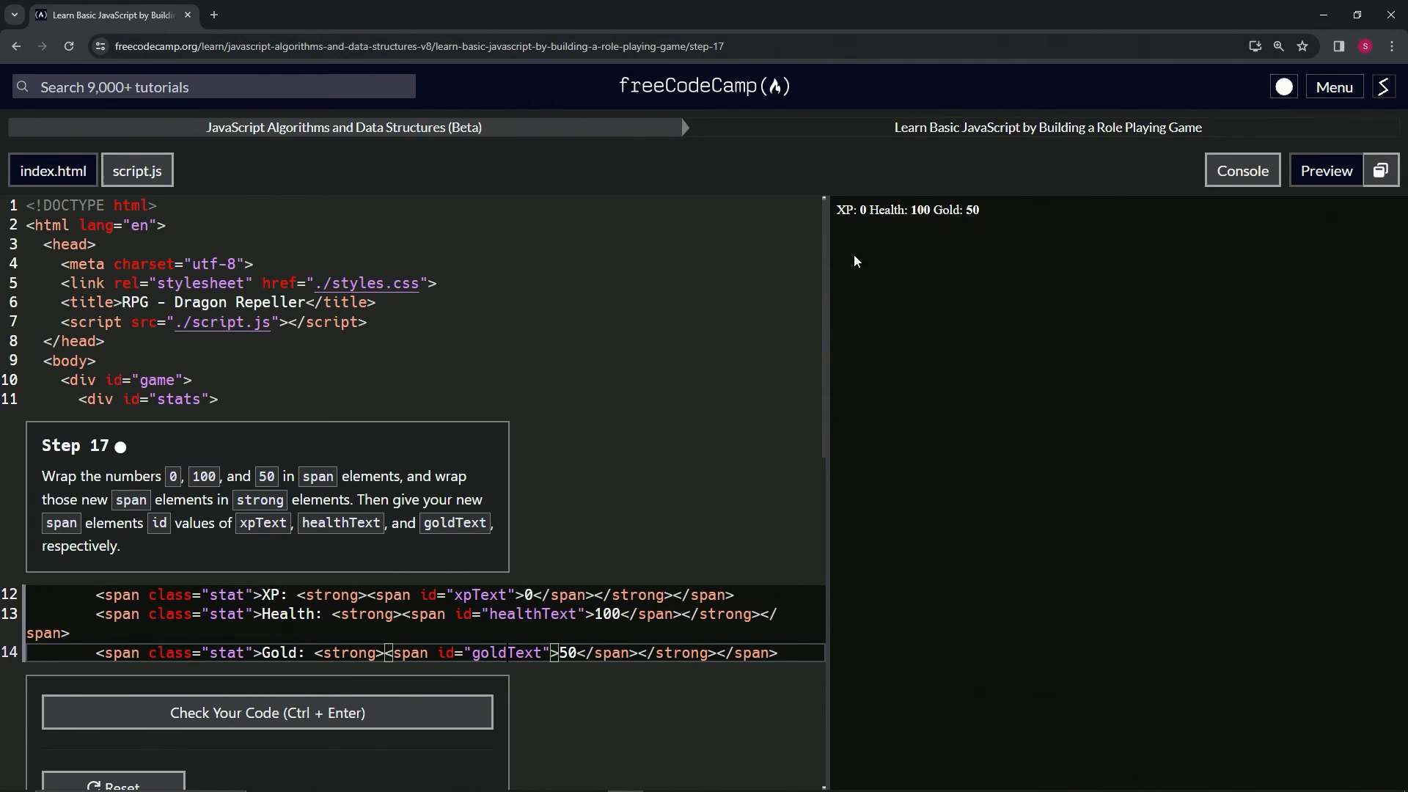
# Step: Run Check Your Code and get the passing congratulations message
pyautogui.doubleClick(844, 210)
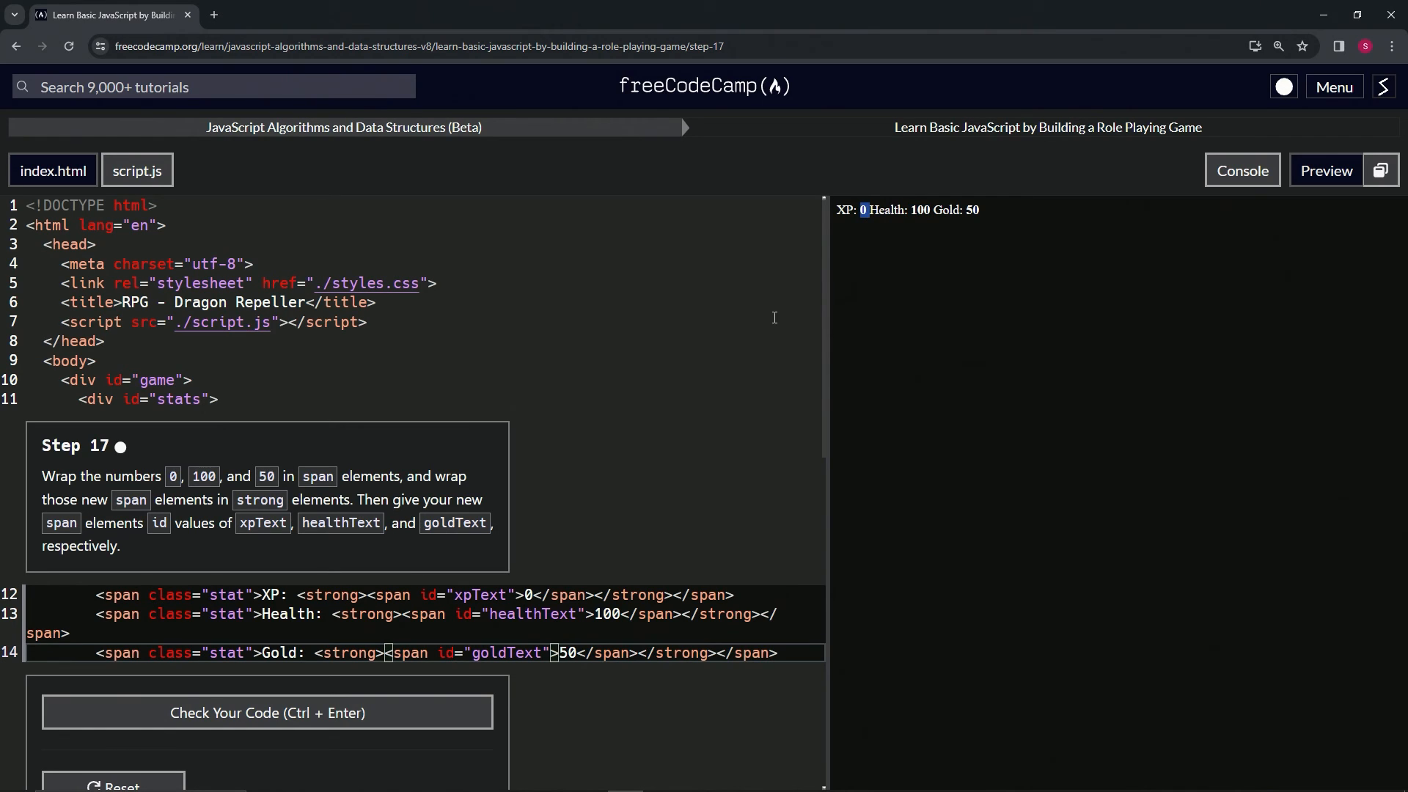
pyautogui.scroll(-3)
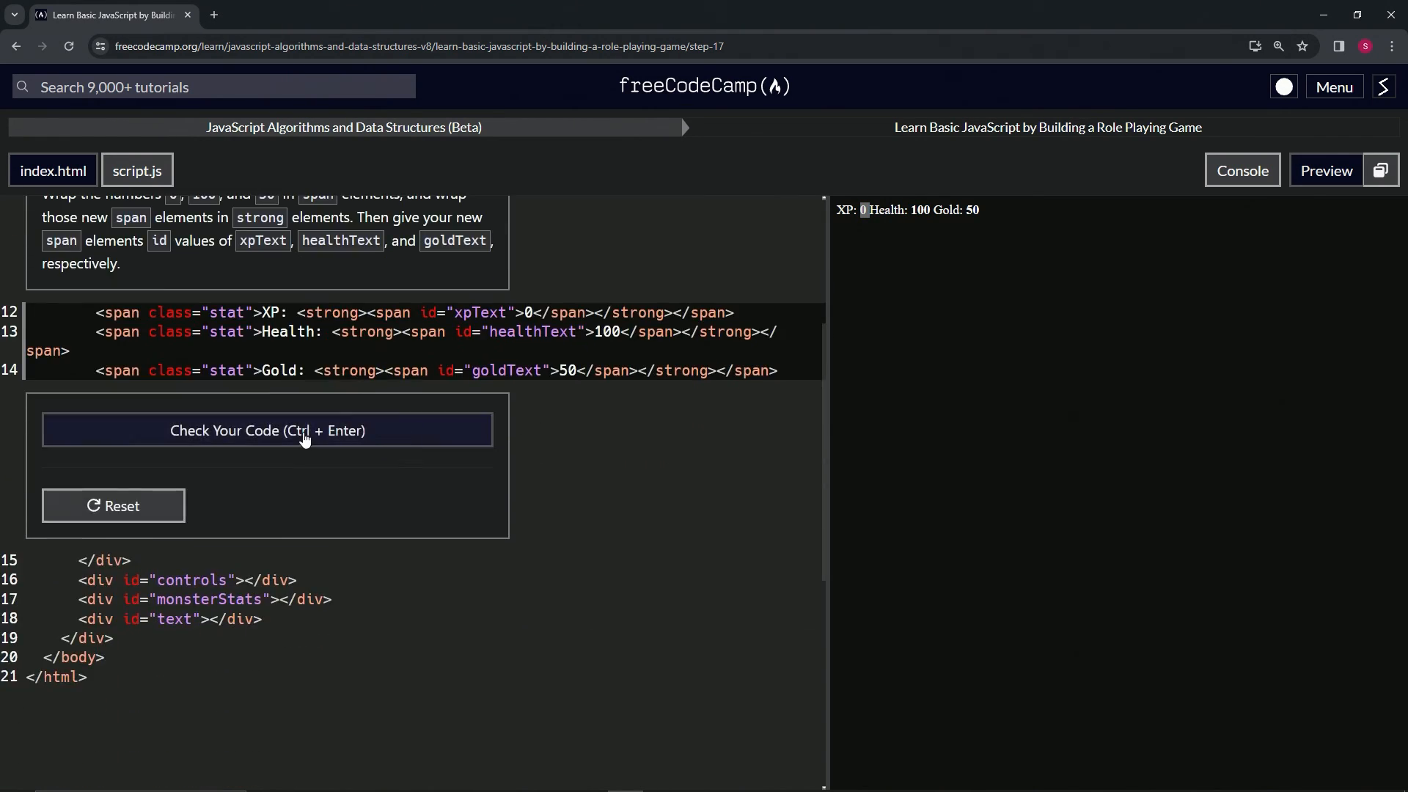
pyautogui.click(267, 430)
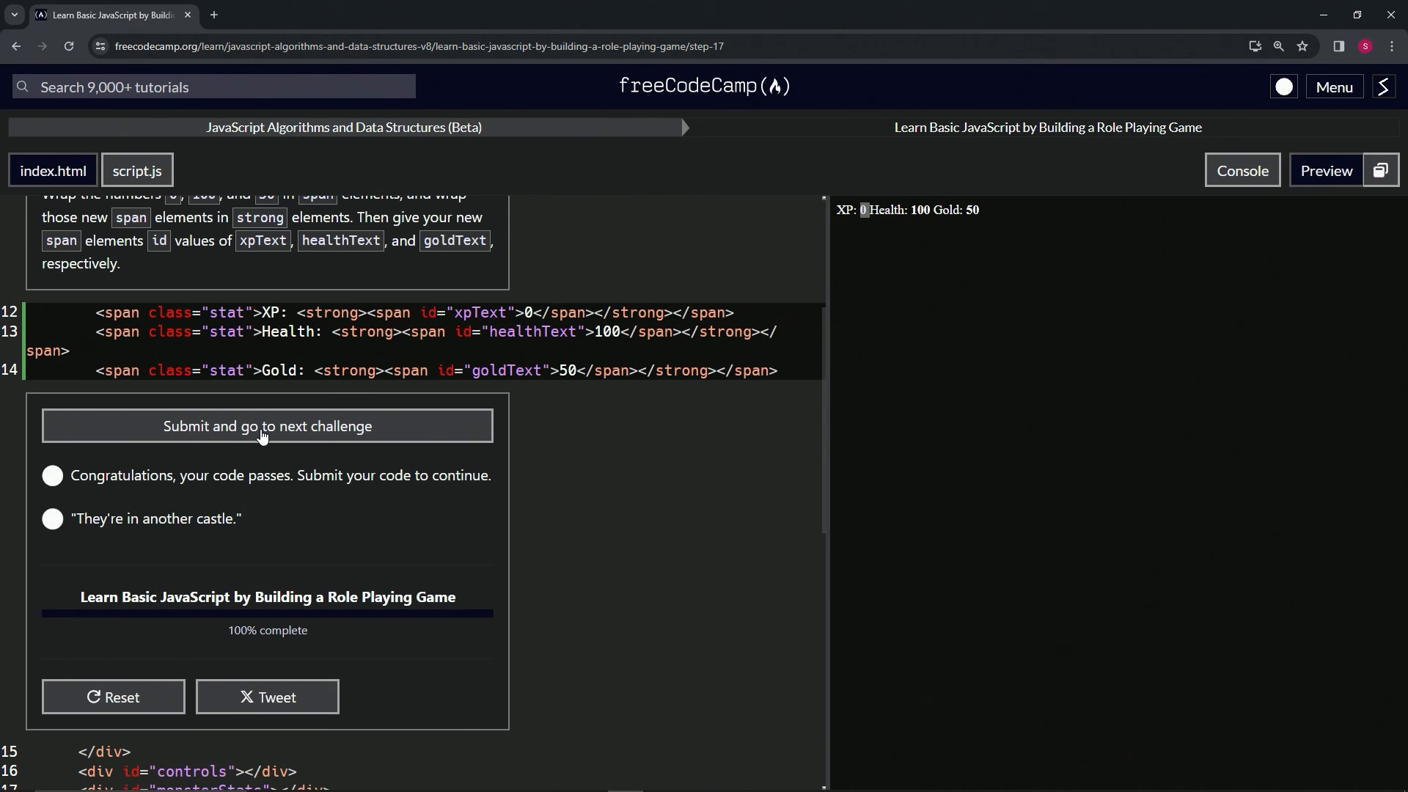
# Step: Submit Step 17 and advance to Step 18 about the controls buttons
pyautogui.click(267, 425)
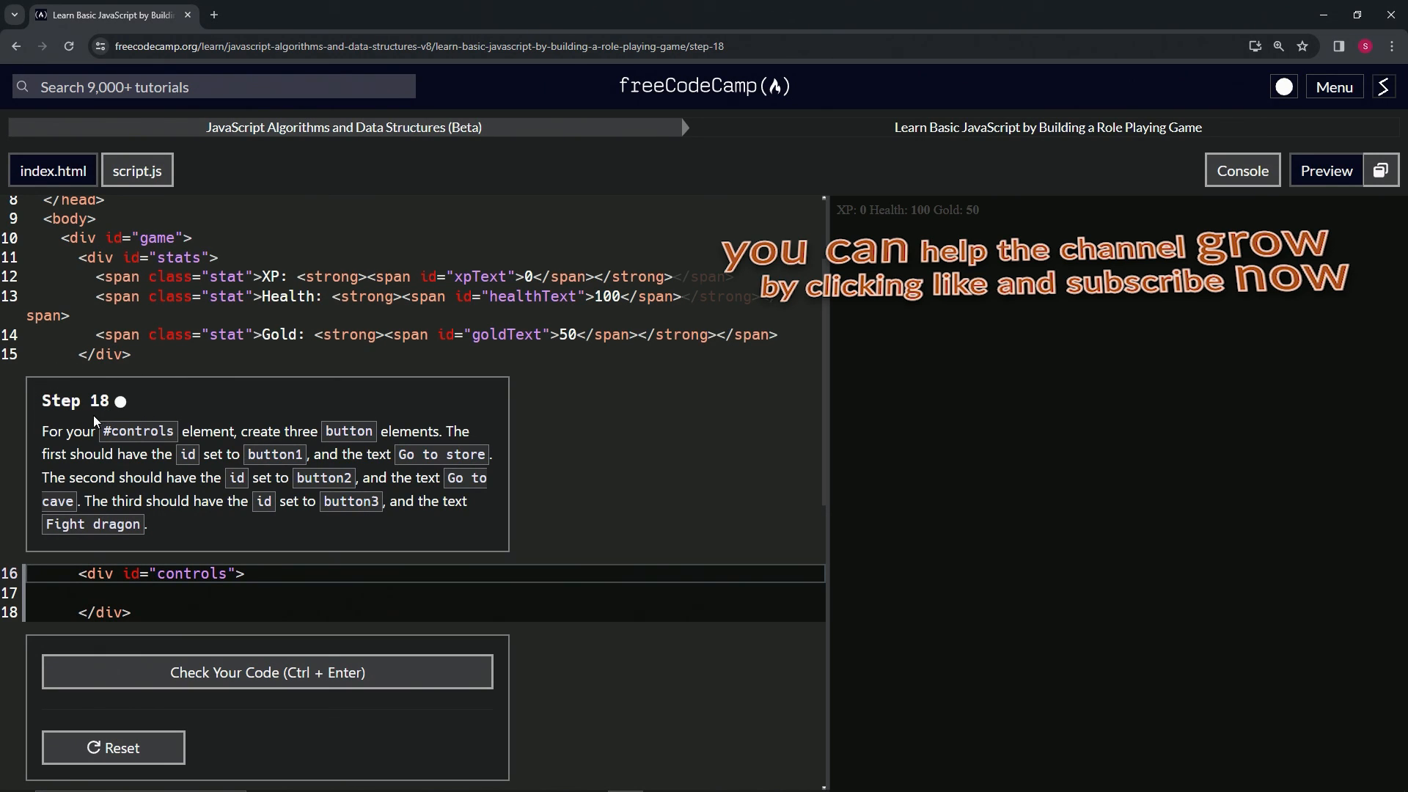
pyautogui.moveTo(376, 406)
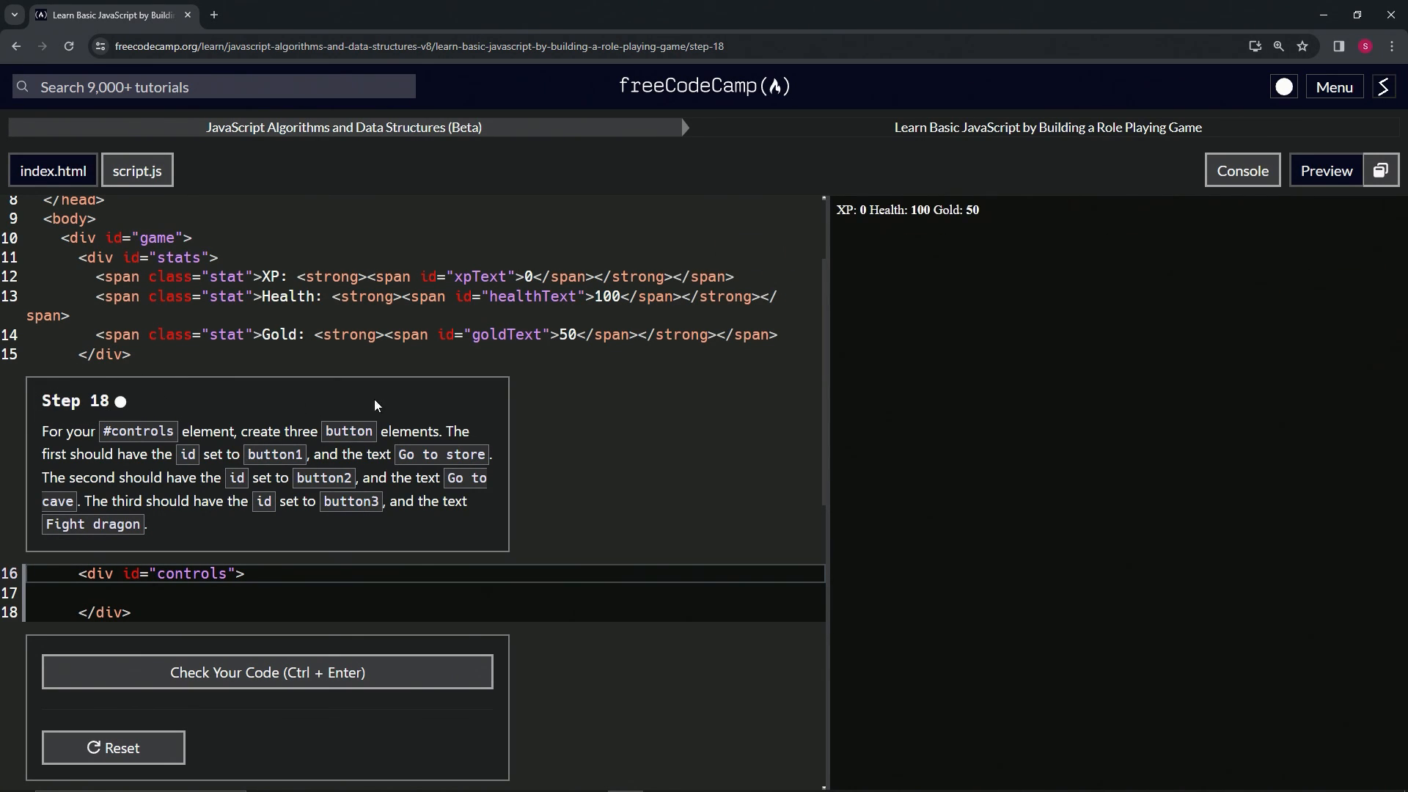